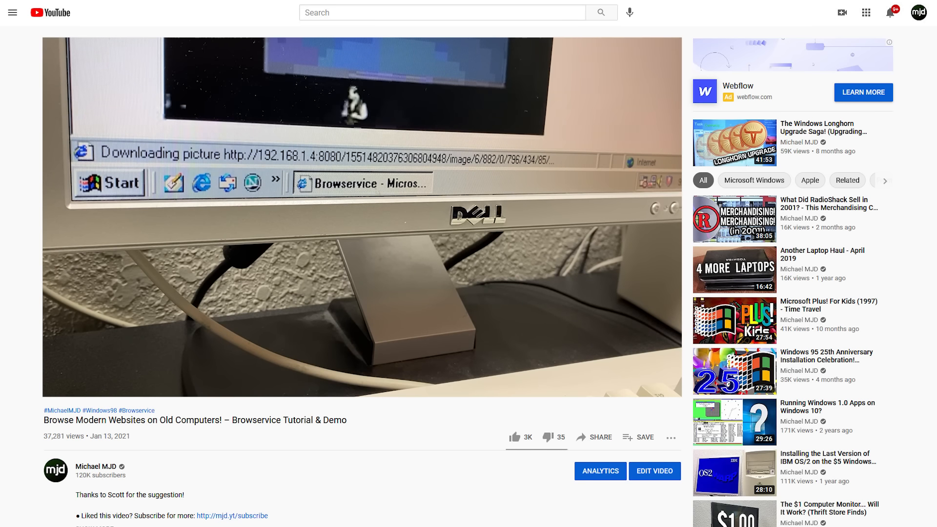
Dismiss the Update Device Driver Wizard without installing a driver for the device.
{"action": "left_click", "coordinate": [842, 12]}
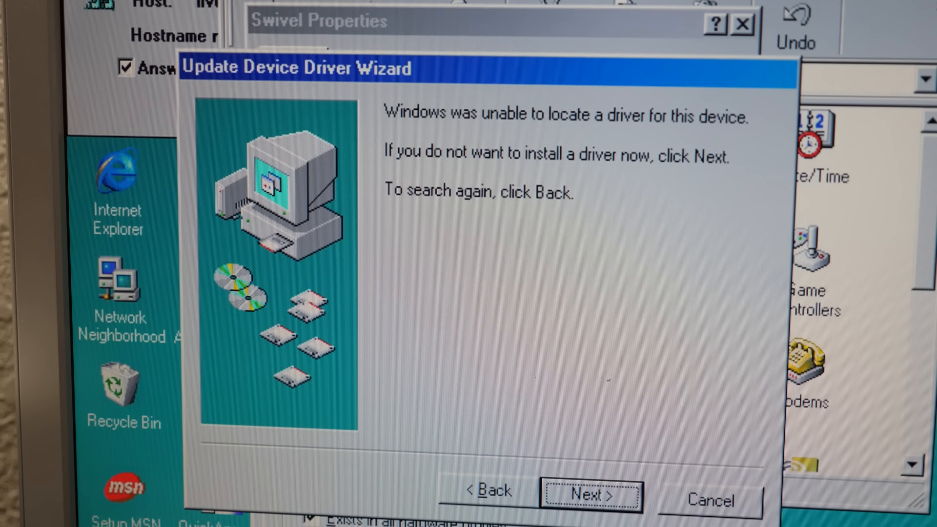
{"action": "left_click", "coordinate": [591, 495]}
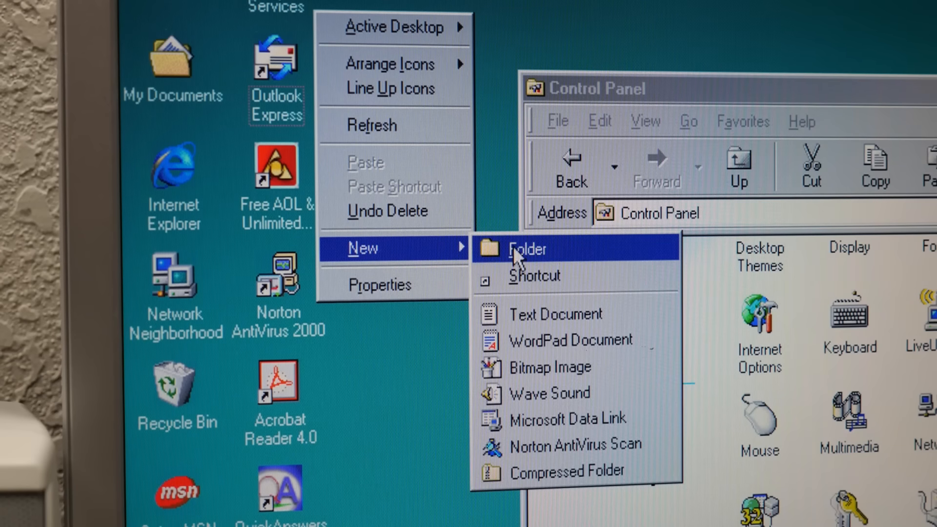
Create a shared folder named share on the desktop and open it.
{"action": "left_click", "coordinate": [527, 249]}
{"action": "type", "text": "share"}
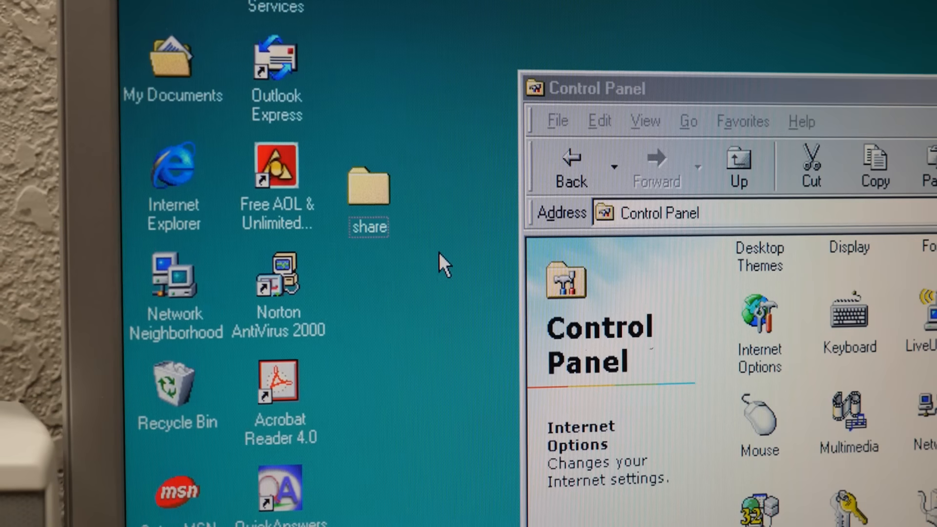
{"action": "left_click", "coordinate": [367, 198]}
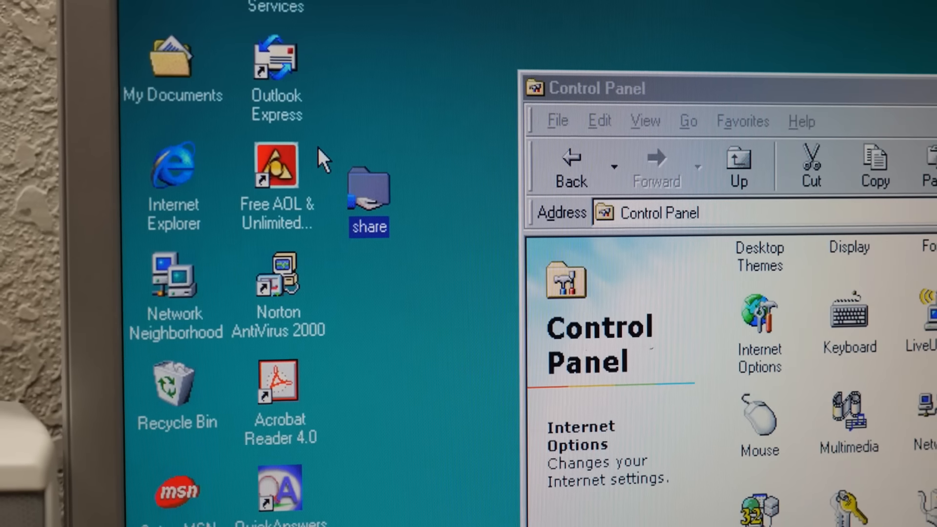
{"action": "double_click", "coordinate": [174, 279]}
{"action": "type", "text": "\\\\98pc"}
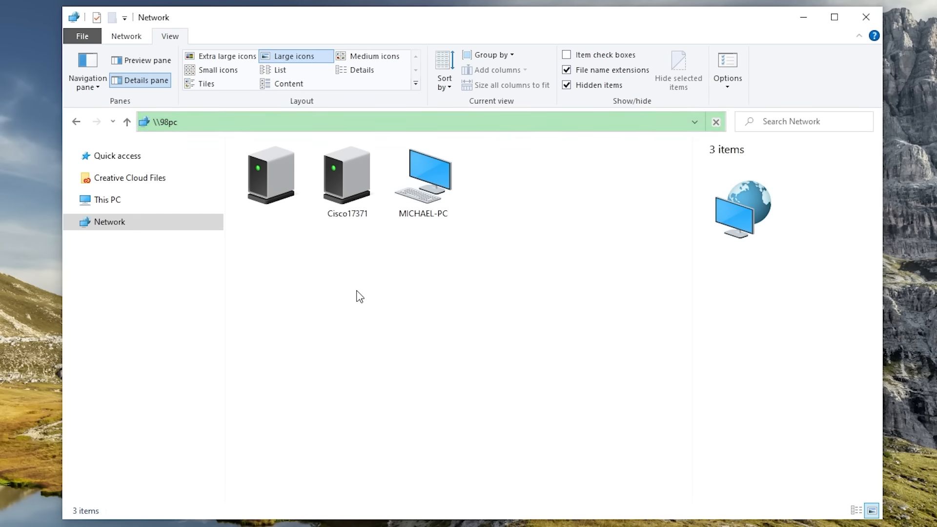
Navigate Windows 10 File Explorer to \\98pc to reach the Windows 98 PC.
{"action": "key", "text": "Return"}
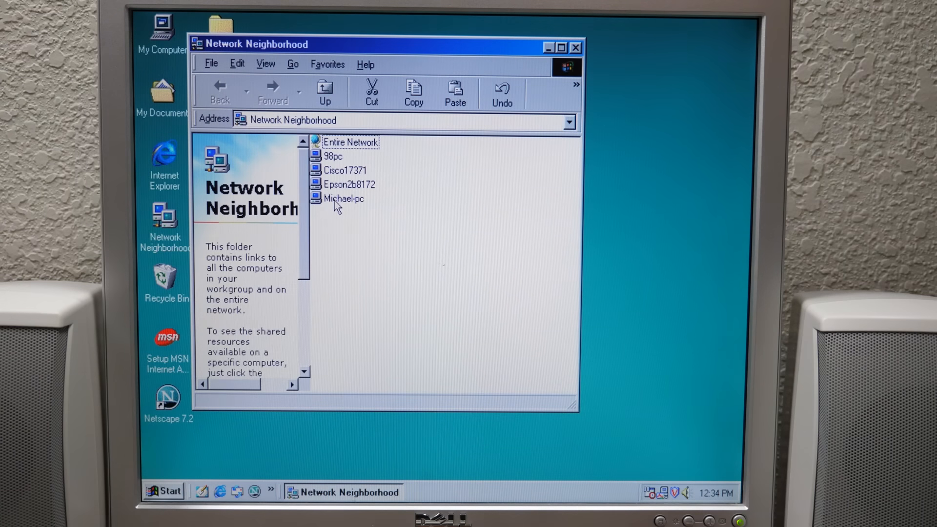
{"action": "double_click", "coordinate": [344, 198]}
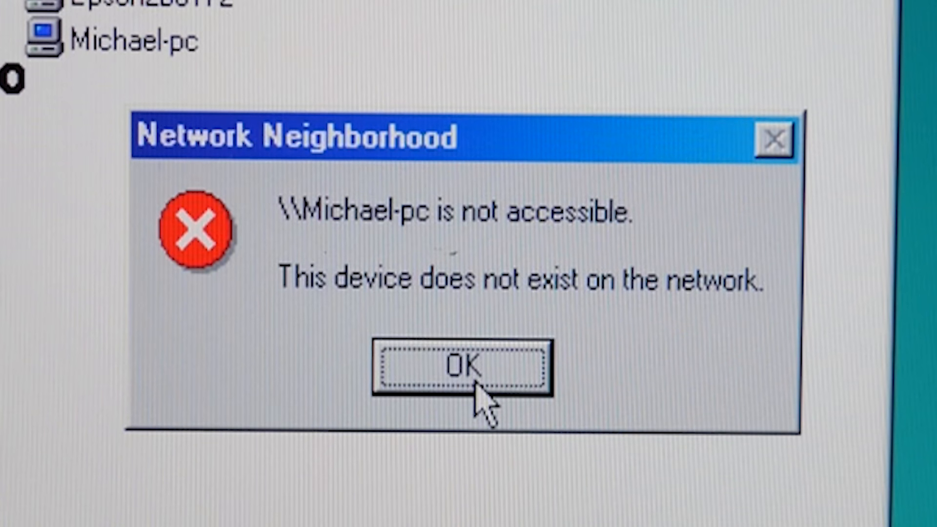
{"action": "left_click", "coordinate": [464, 367]}
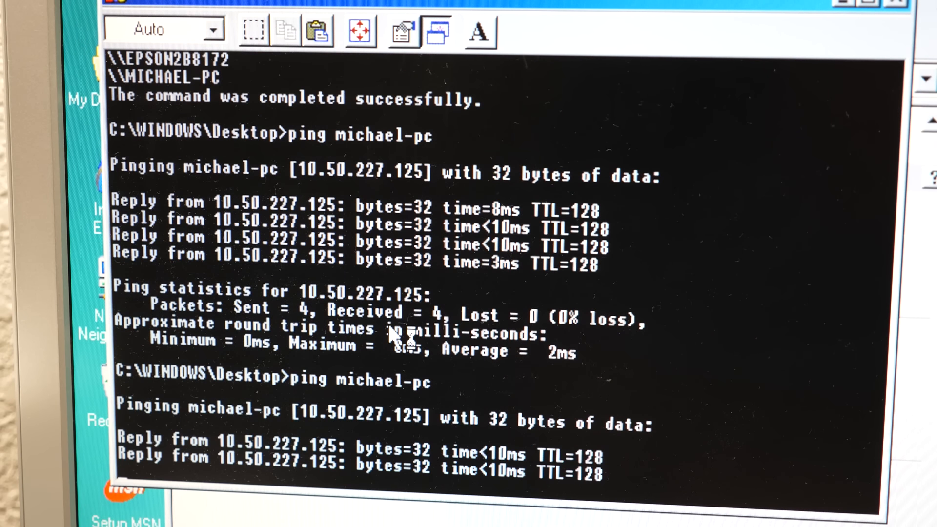
Scroll through the ping michael-pc output showing replies from 10.50.227.125.
{"action": "scroll", "scroll_direction": "down", "scroll_amount": 3}
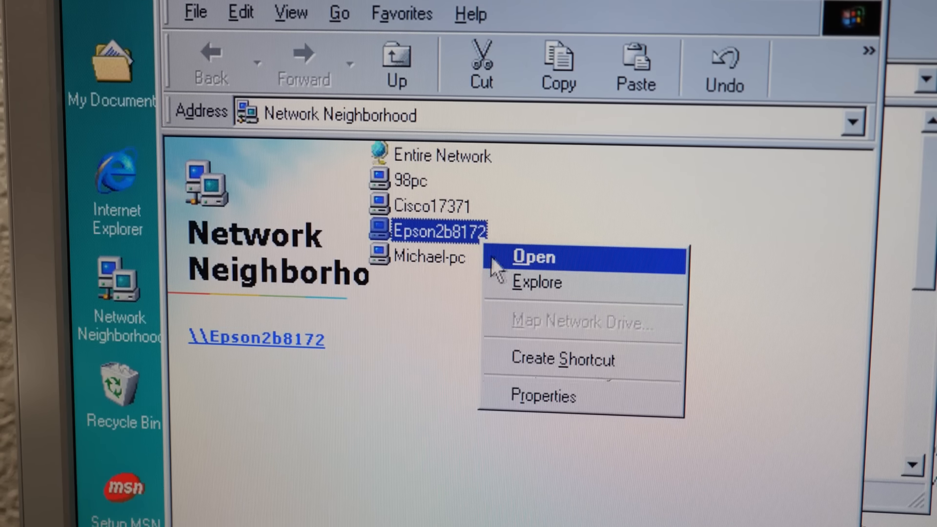
Open Epson2b8172's memorycard share, find it empty, and return to Network Neighborhood.
{"action": "left_click", "coordinate": [530, 256]}
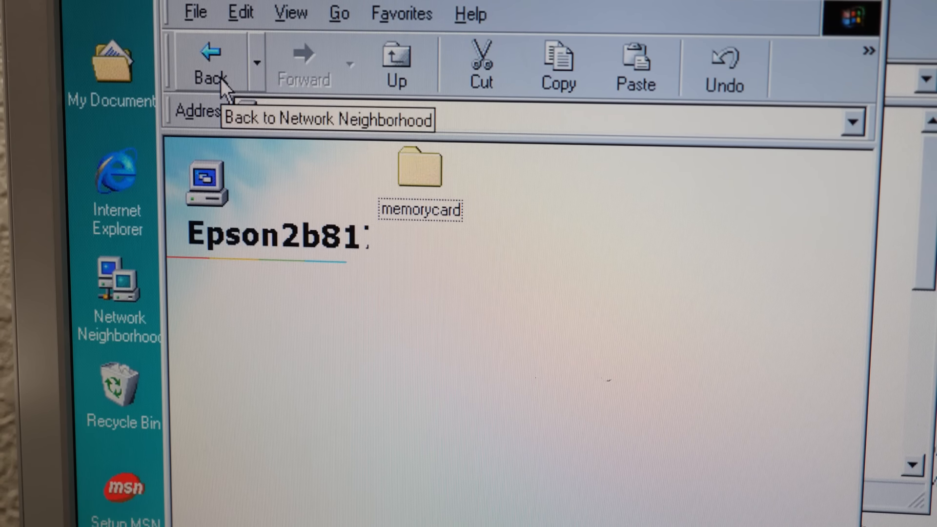
{"action": "right_click", "coordinate": [346, 266]}
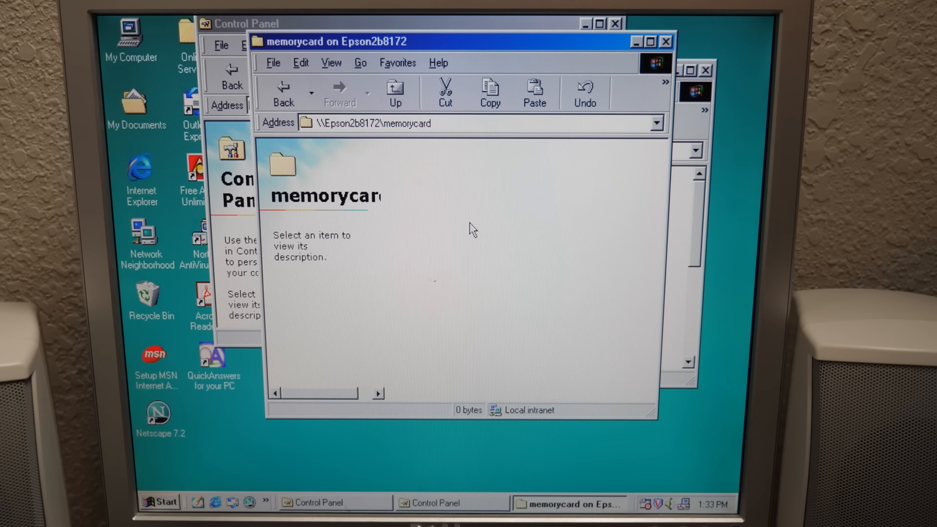
{"action": "mouse_move", "coordinate": [318, 160]}
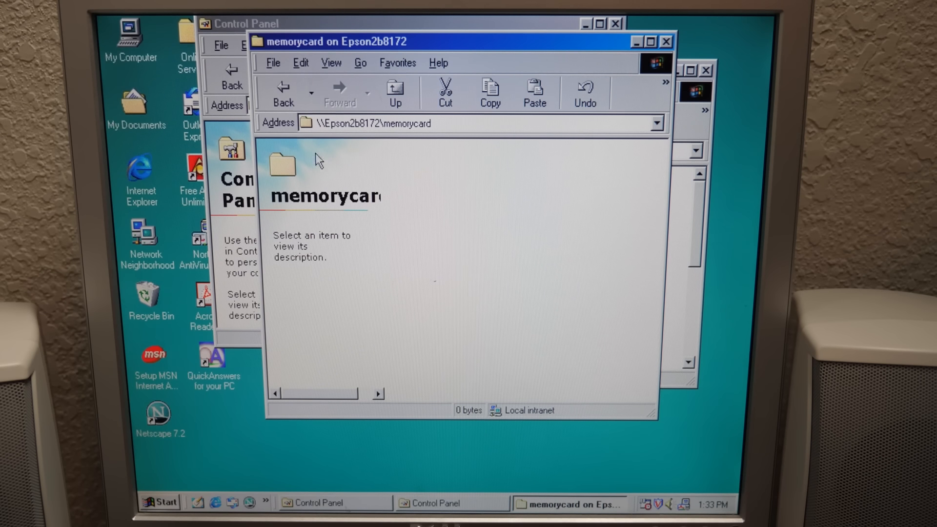
{"action": "left_click", "coordinate": [395, 92]}
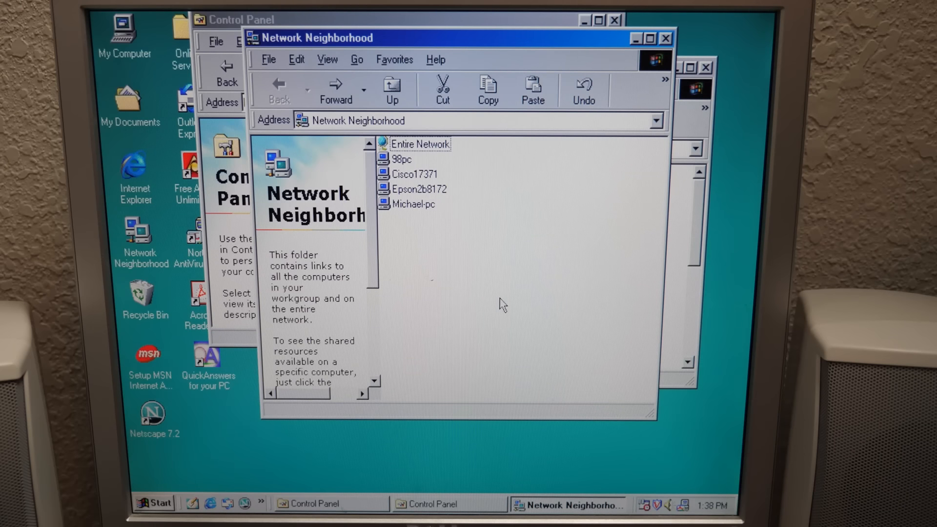
Open Cisco17371's shared drive and select the GH5 Unbox.mp4 video file.
{"action": "left_click", "coordinate": [412, 174]}
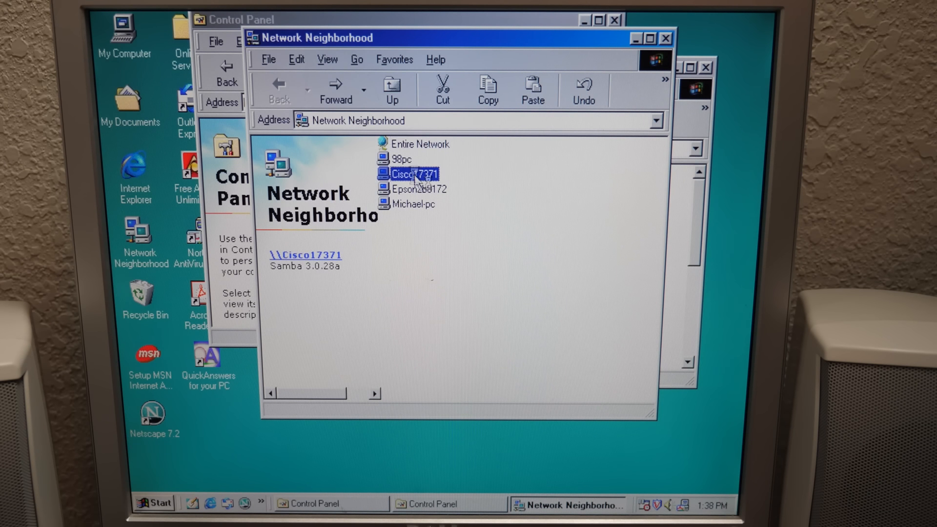
{"action": "double_click", "coordinate": [412, 174]}
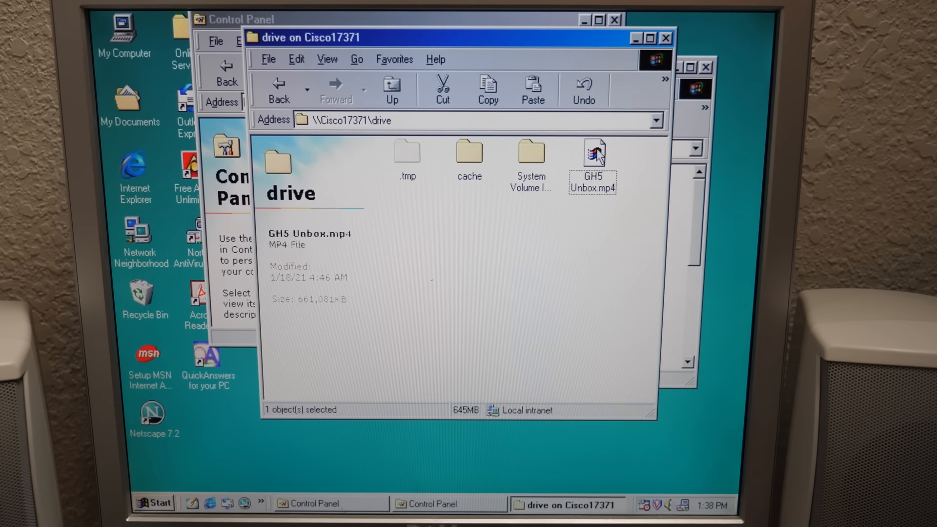
{"action": "left_click", "coordinate": [592, 158]}
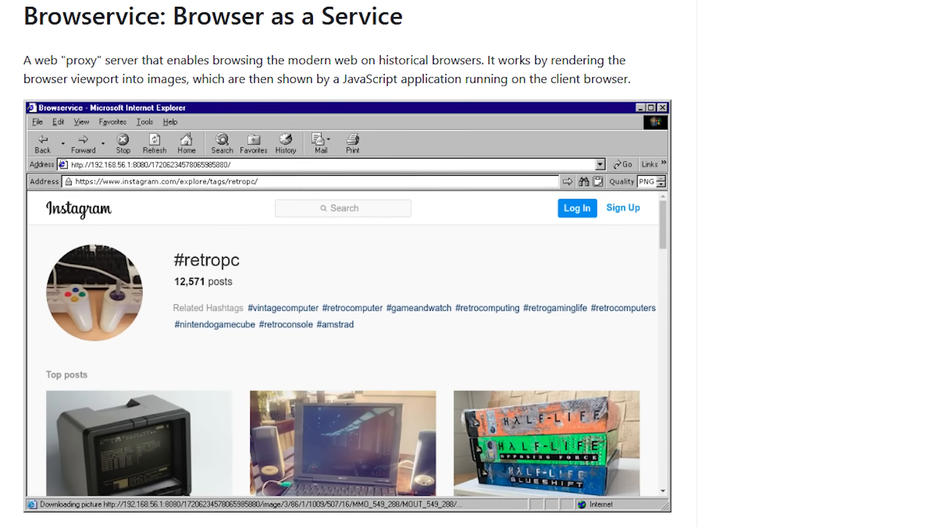
Scroll through the Browservice README introduction and screenshots on GitHub.
{"action": "scroll", "scroll_direction": "down", "scroll_amount": 3}
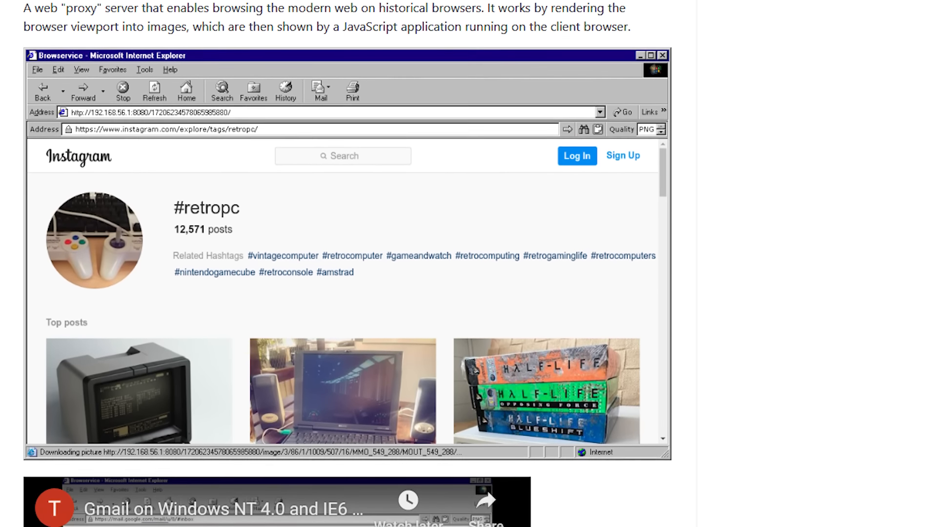
{"action": "scroll", "scroll_direction": "down", "scroll_amount": 3}
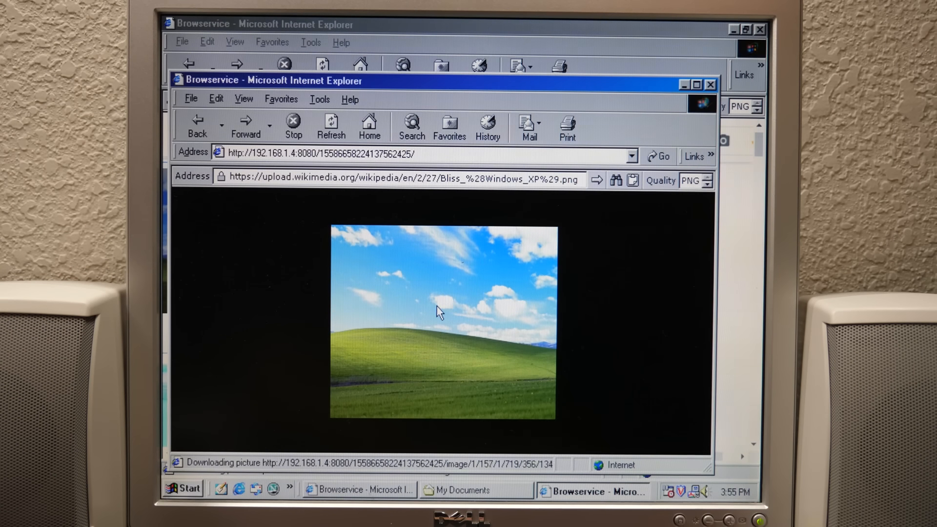
Click the Wikimedia Bliss wallpaper shown through Browservice in Internet Explorer.
{"action": "left_click", "coordinate": [710, 83]}
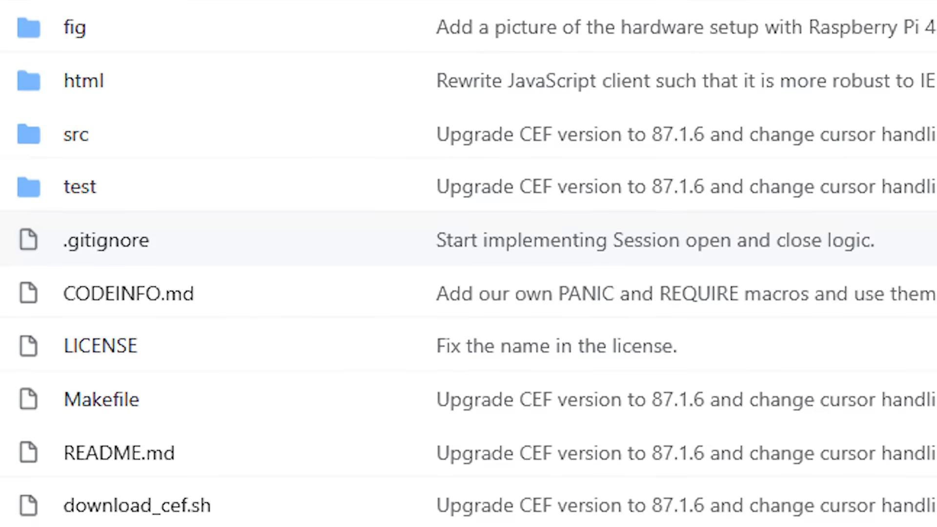
{"action": "scroll", "scroll_direction": "down", "scroll_amount": 3}
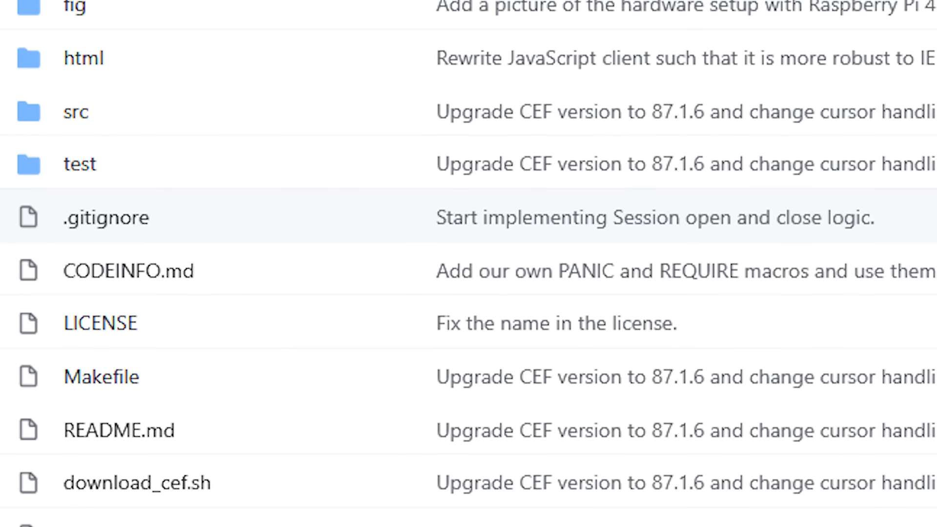
{"action": "scroll", "scroll_direction": "down", "scroll_amount": 3}
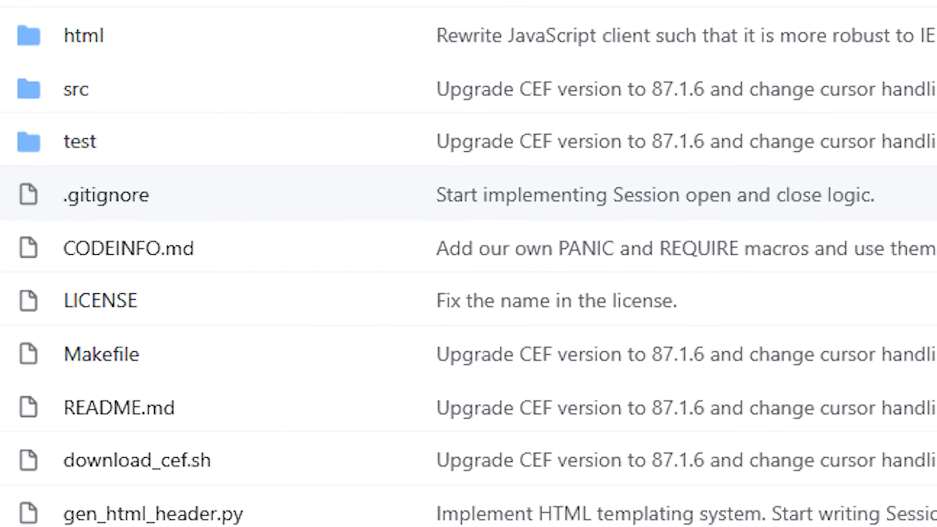
{"action": "scroll", "scroll_direction": "up", "scroll_amount": 3}
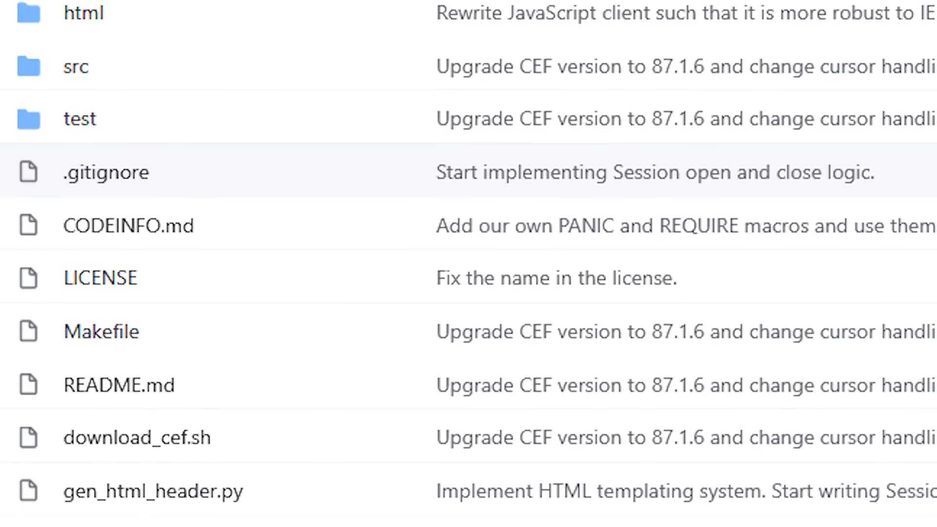
{"action": "scroll", "scroll_direction": "down", "scroll_amount": 3}
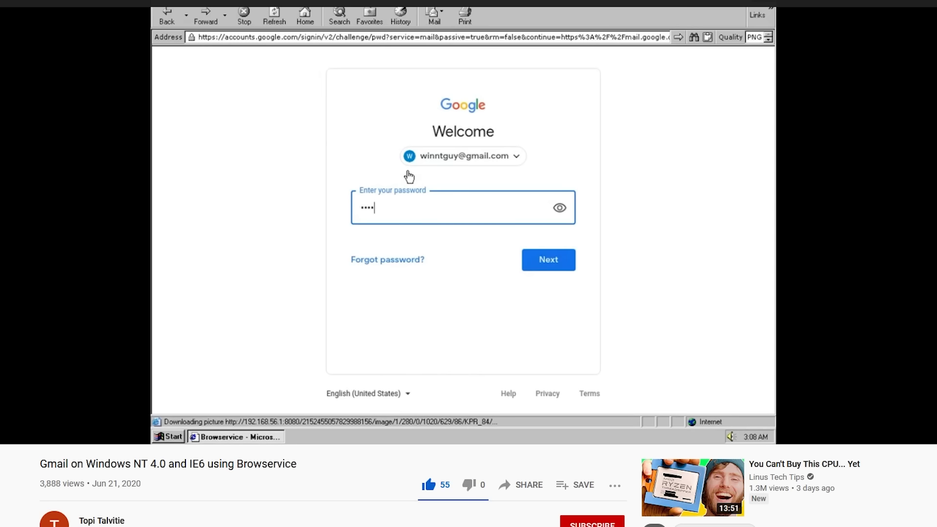
Play the 'Gmail on Windows NT 4.0 and IE6 using Browservice' video through sign-in to the inbox.
{"action": "left_click", "coordinate": [547, 259]}
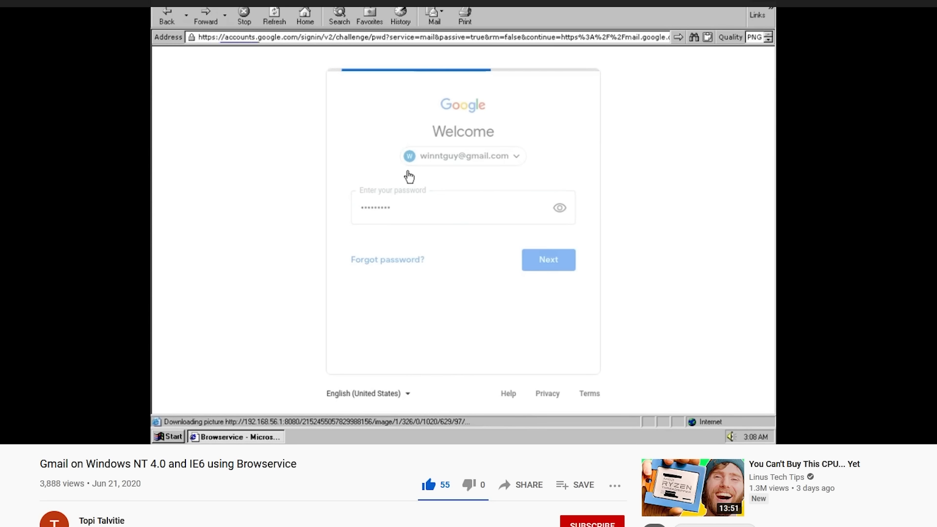
{"action": "left_click", "coordinate": [547, 259]}
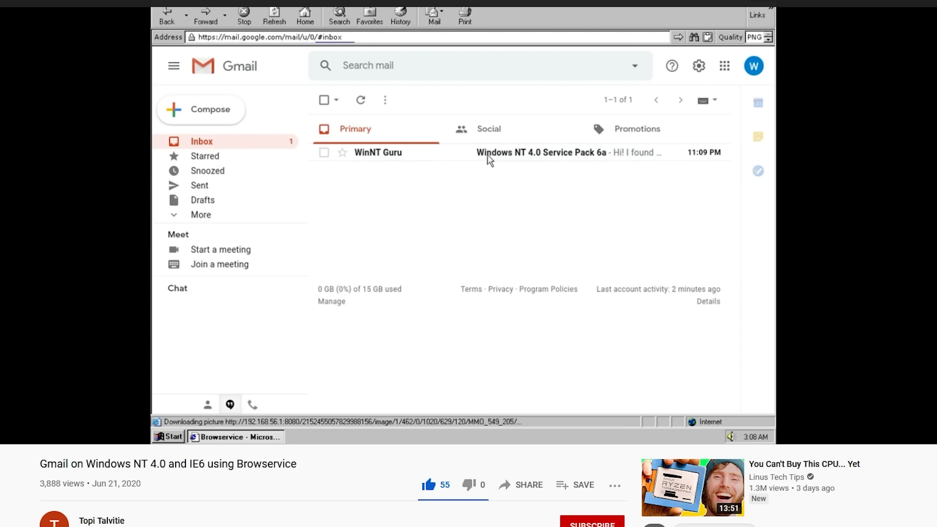
{"action": "left_click", "coordinate": [539, 153]}
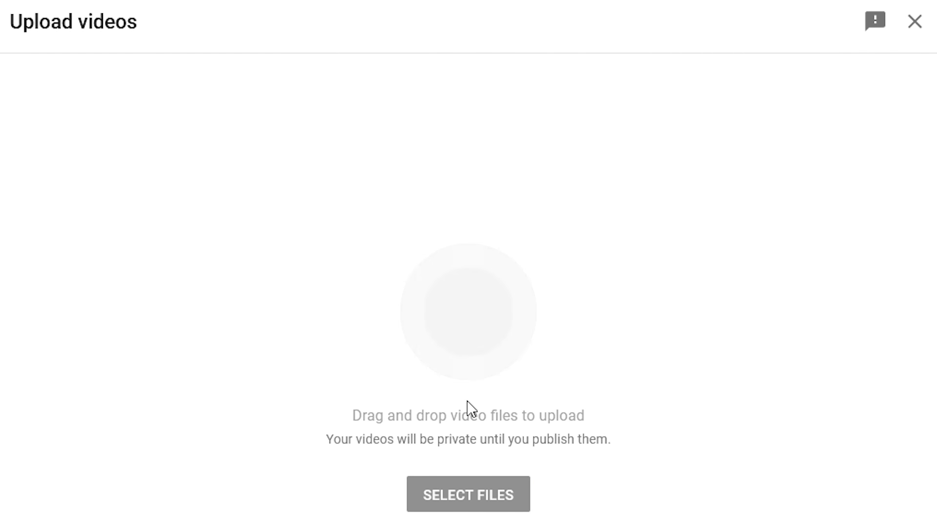
Select the video file to start uploading 'This Video Was Uploaded From Windows 98'.
{"action": "left_click", "coordinate": [468, 494]}
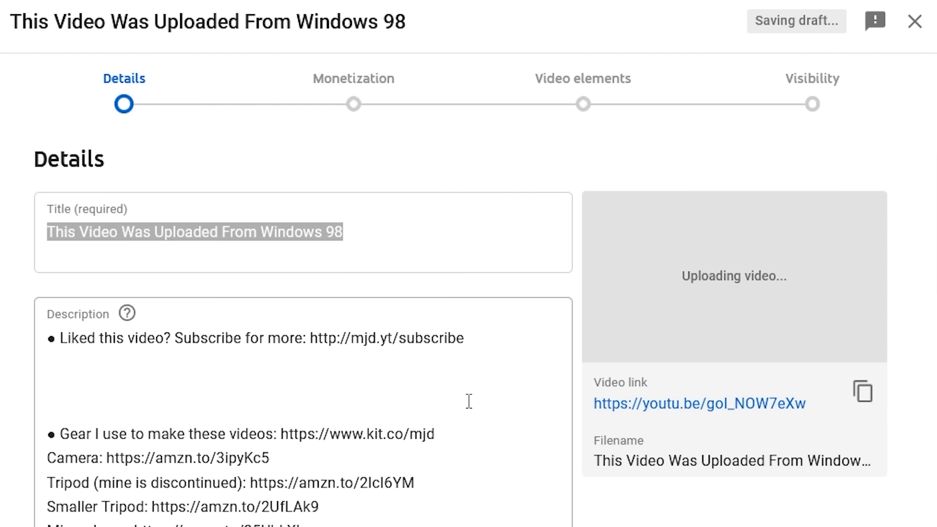